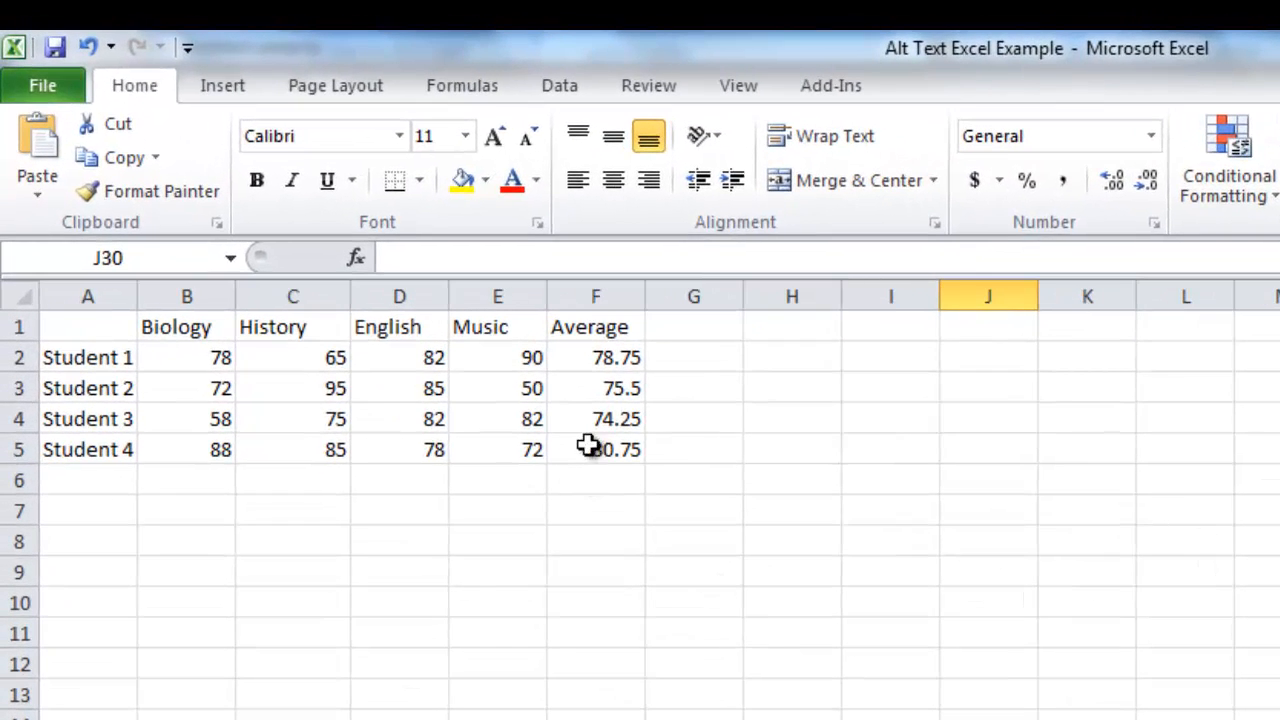
Select the Music column, then the grade cells B2:F5 for styling
left_click(596, 418)
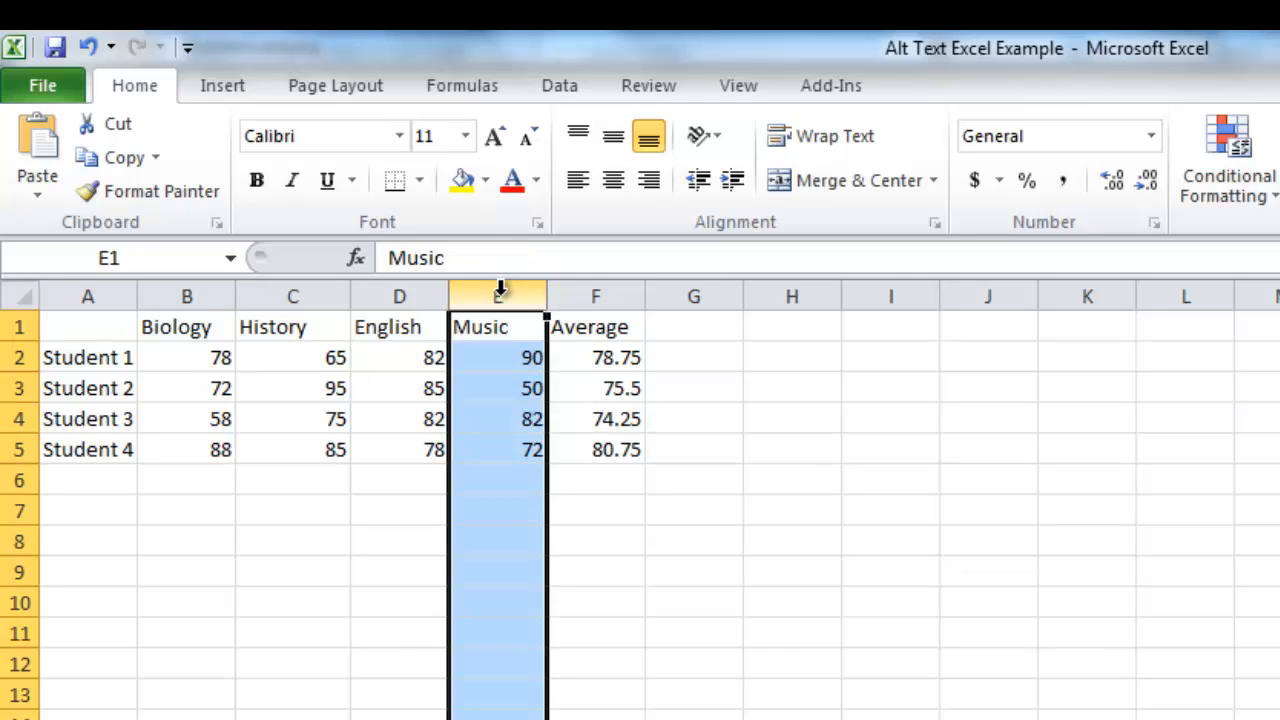
left_click(18, 356)
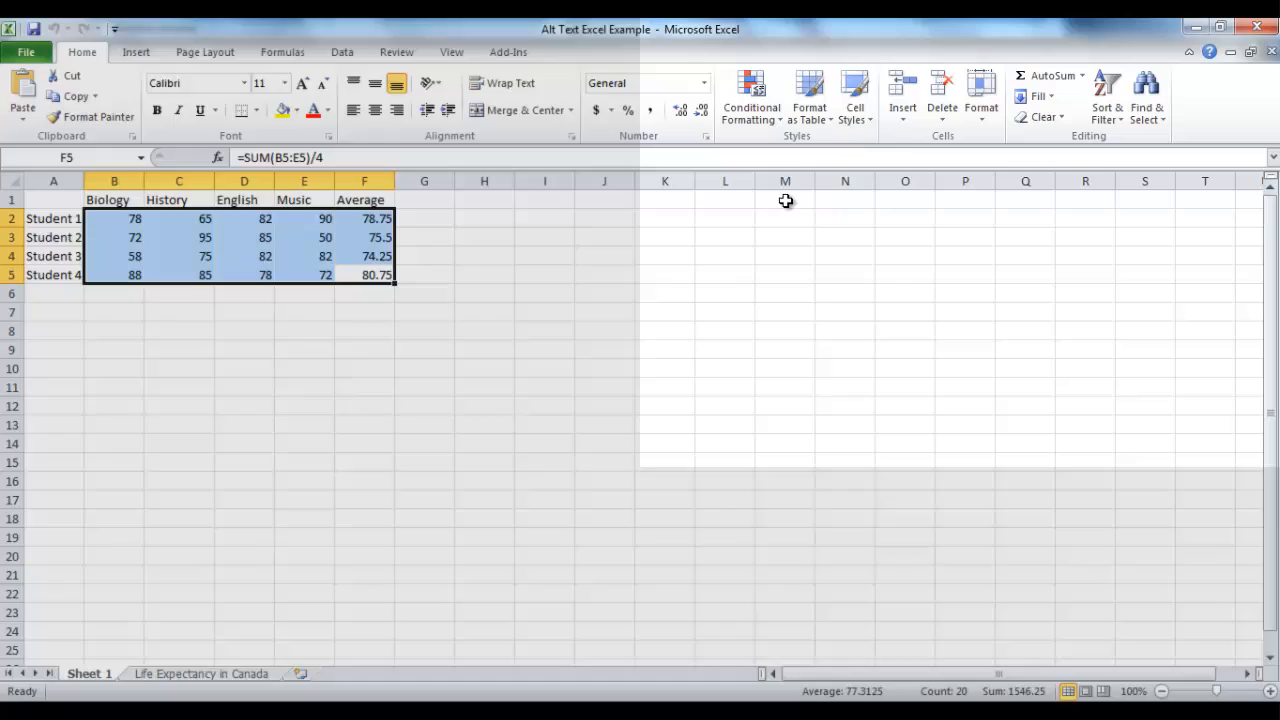
Modify the Calculation cell style from the gallery and apply it to the grades
left_click(856, 96)
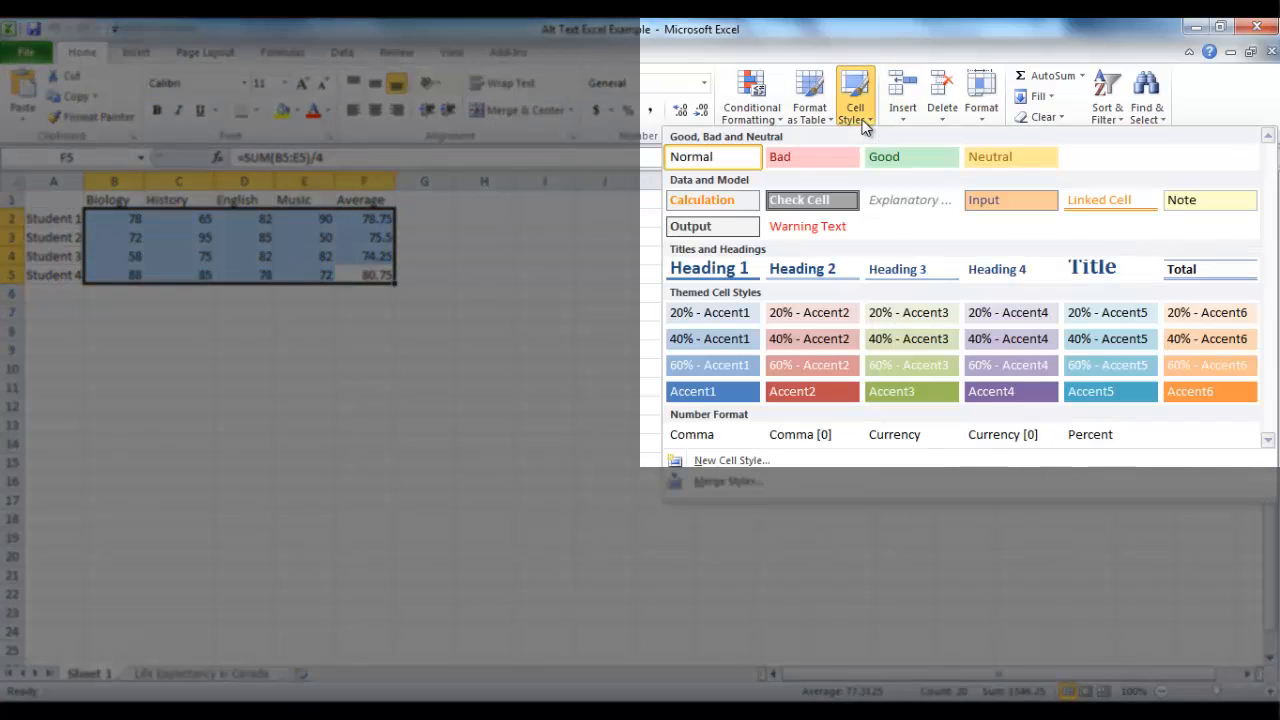
mouse_move(712, 200)
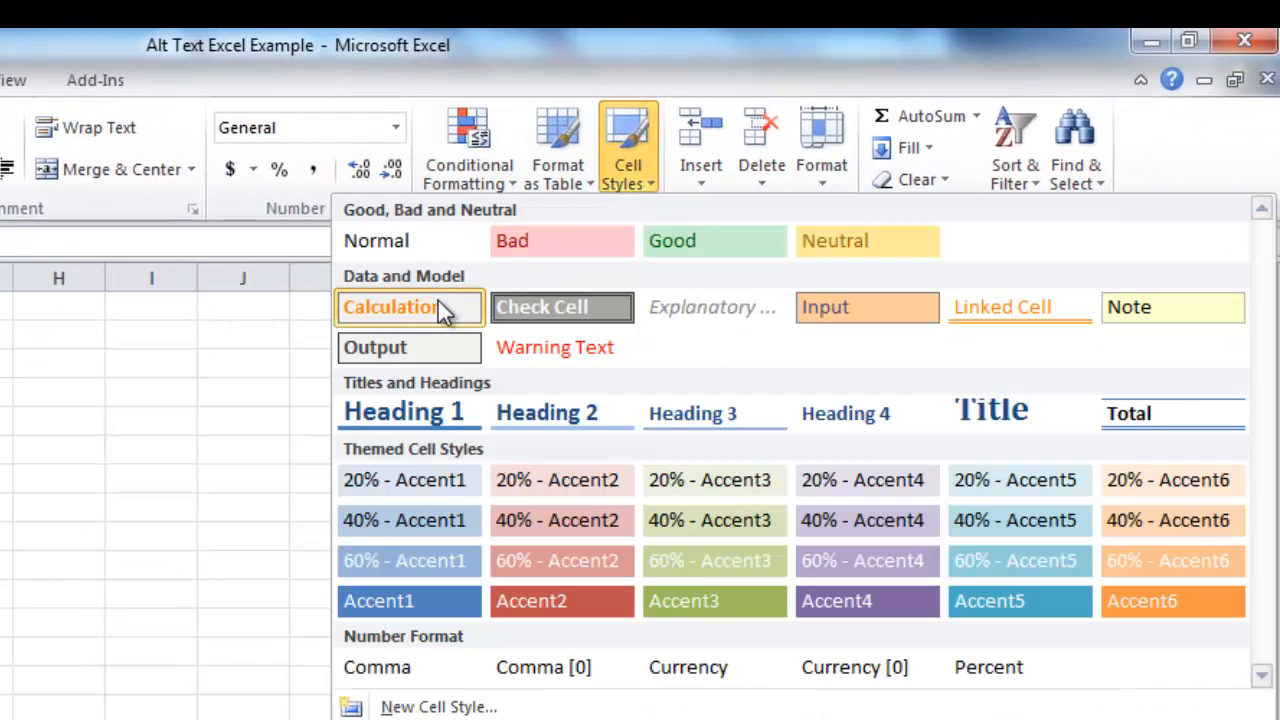
right_click(388, 308)
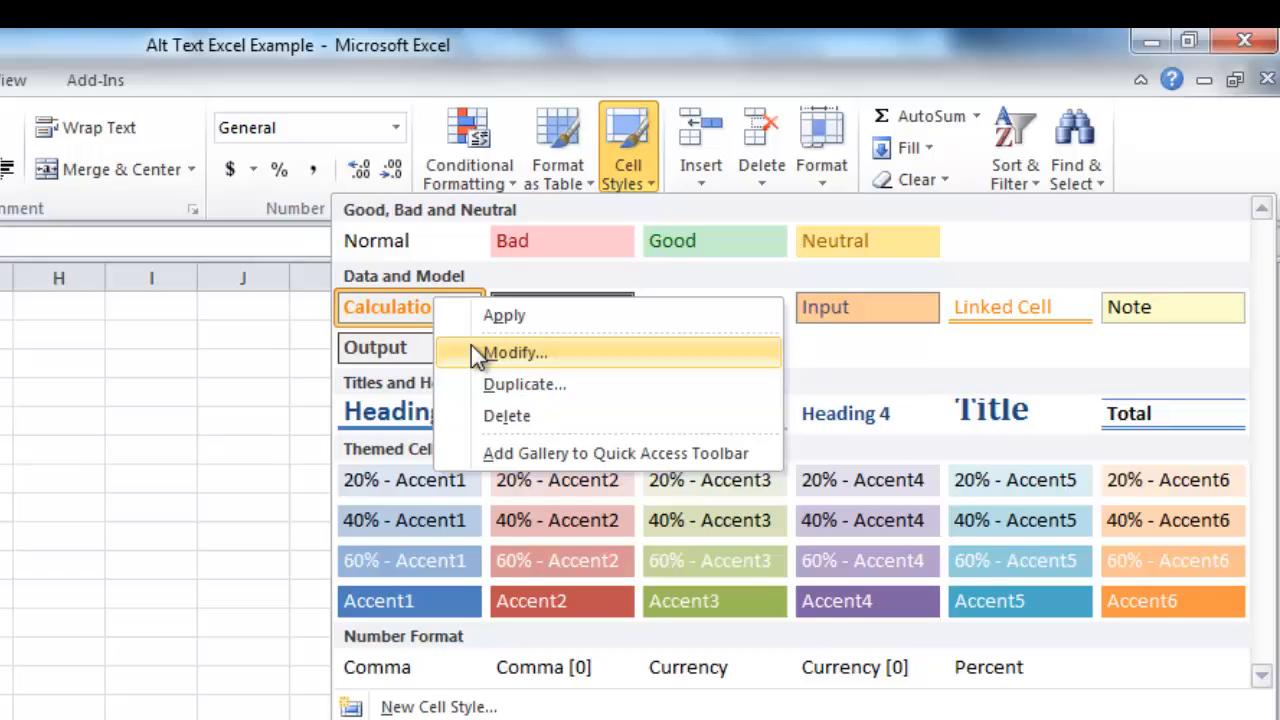
left_click(516, 352)
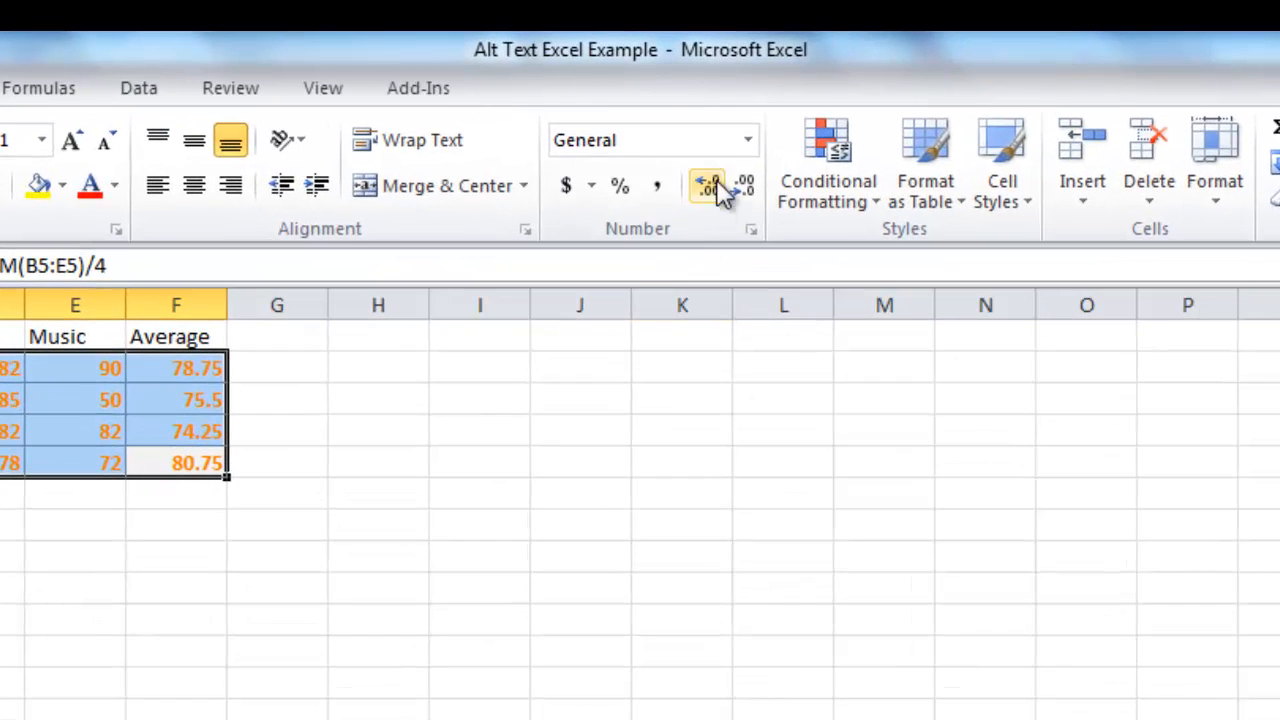
Deselect the grades to view the style, then select the whole table A1:F5
left_click(748, 140)
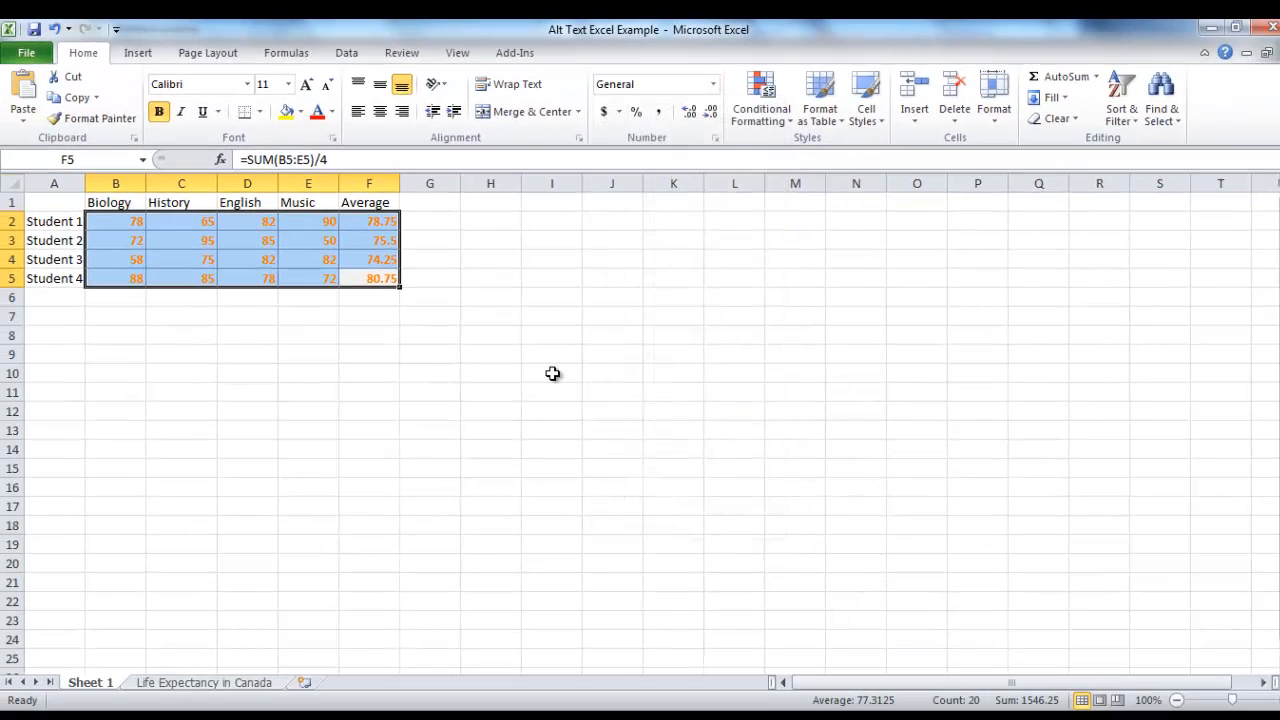
left_click(552, 374)
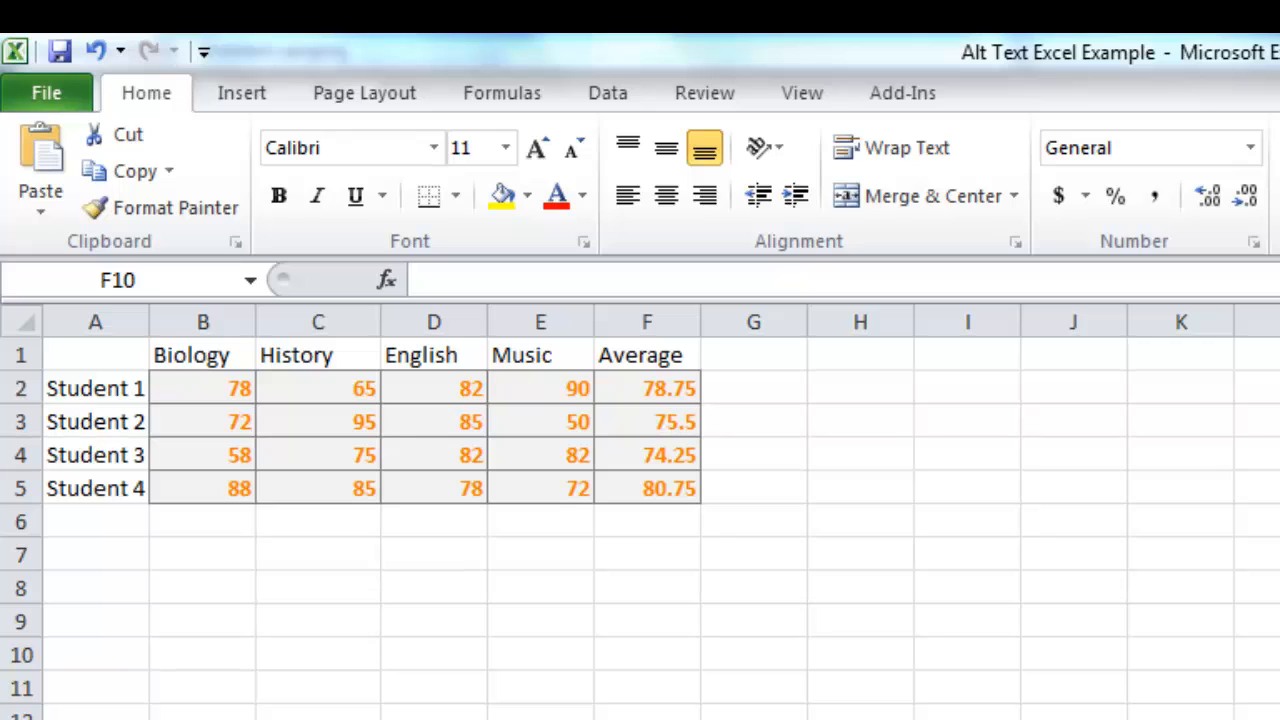
mouse_move(668, 488)
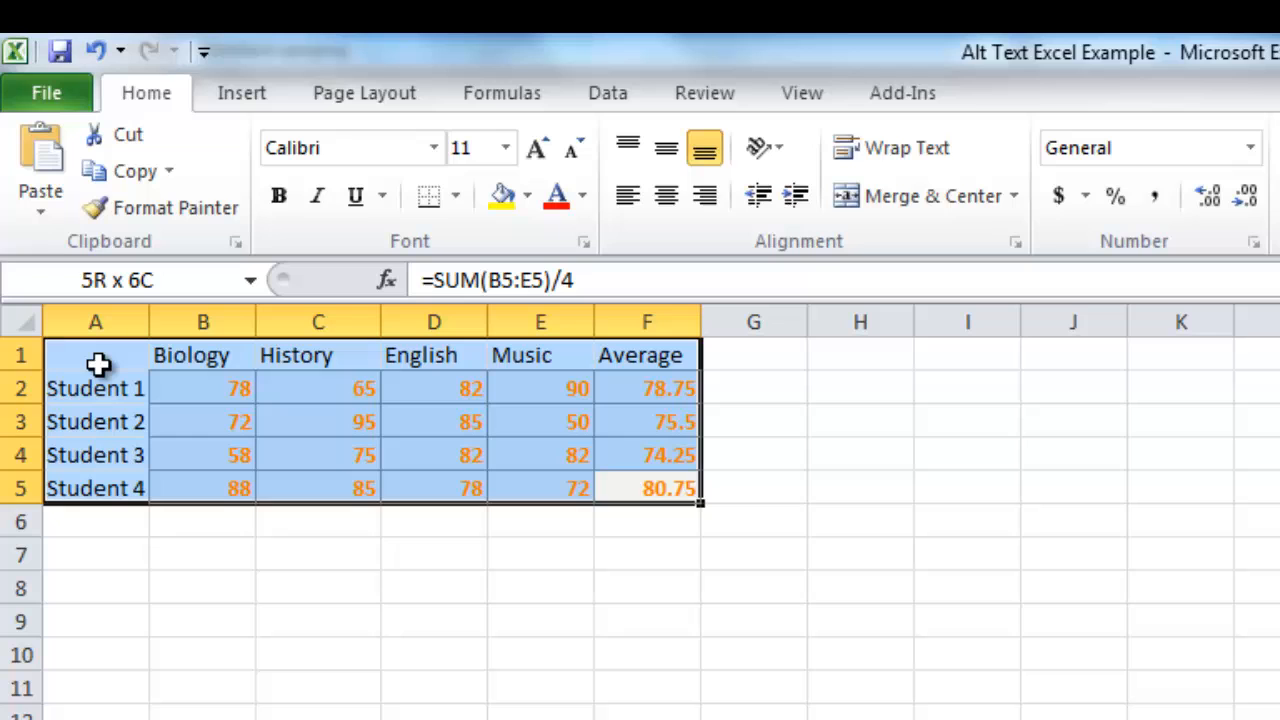
Define a workbook-scope name 'N' for the grade table A1:F5 via Formulas > Define Name
left_click(500, 92)
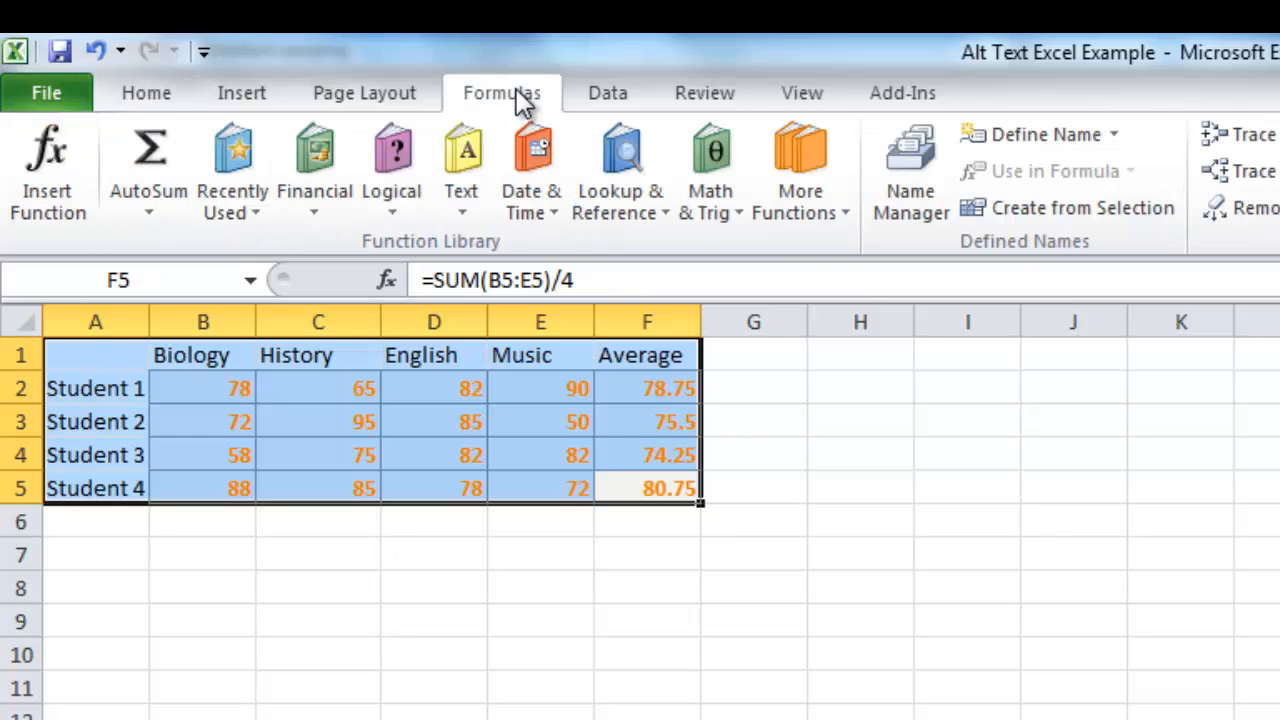
mouse_move(1060, 264)
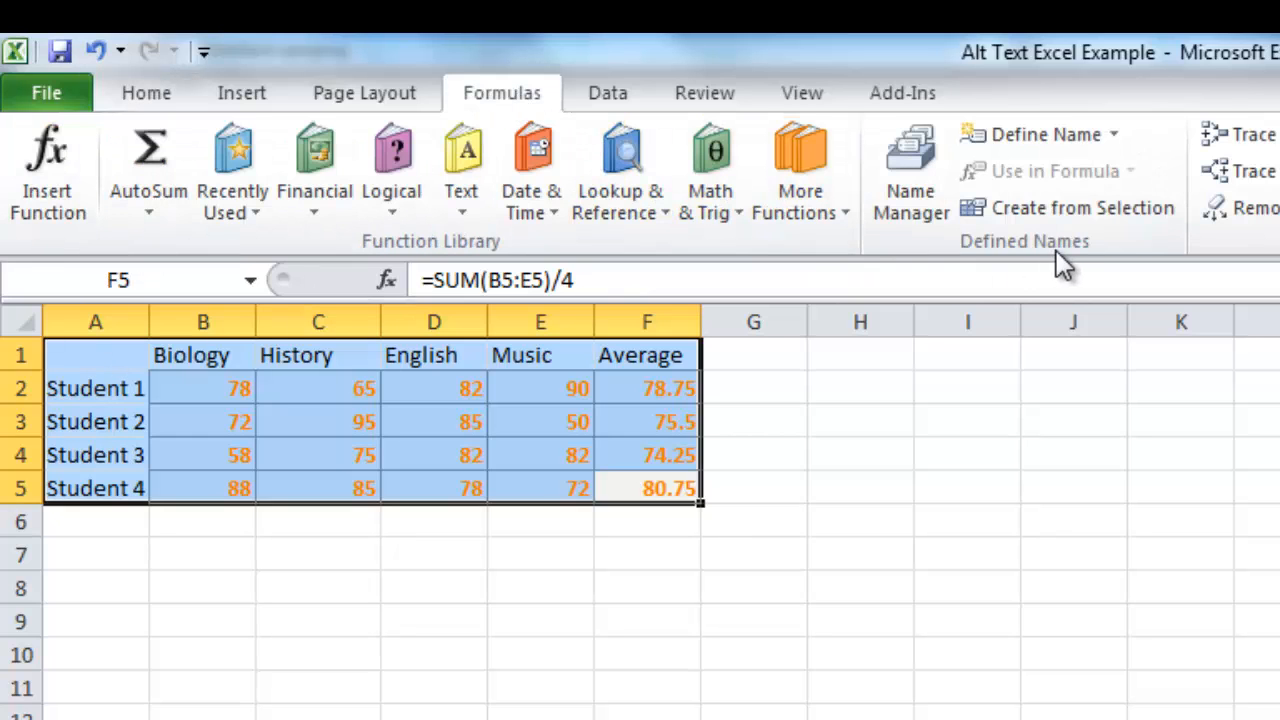
left_click(1112, 132)
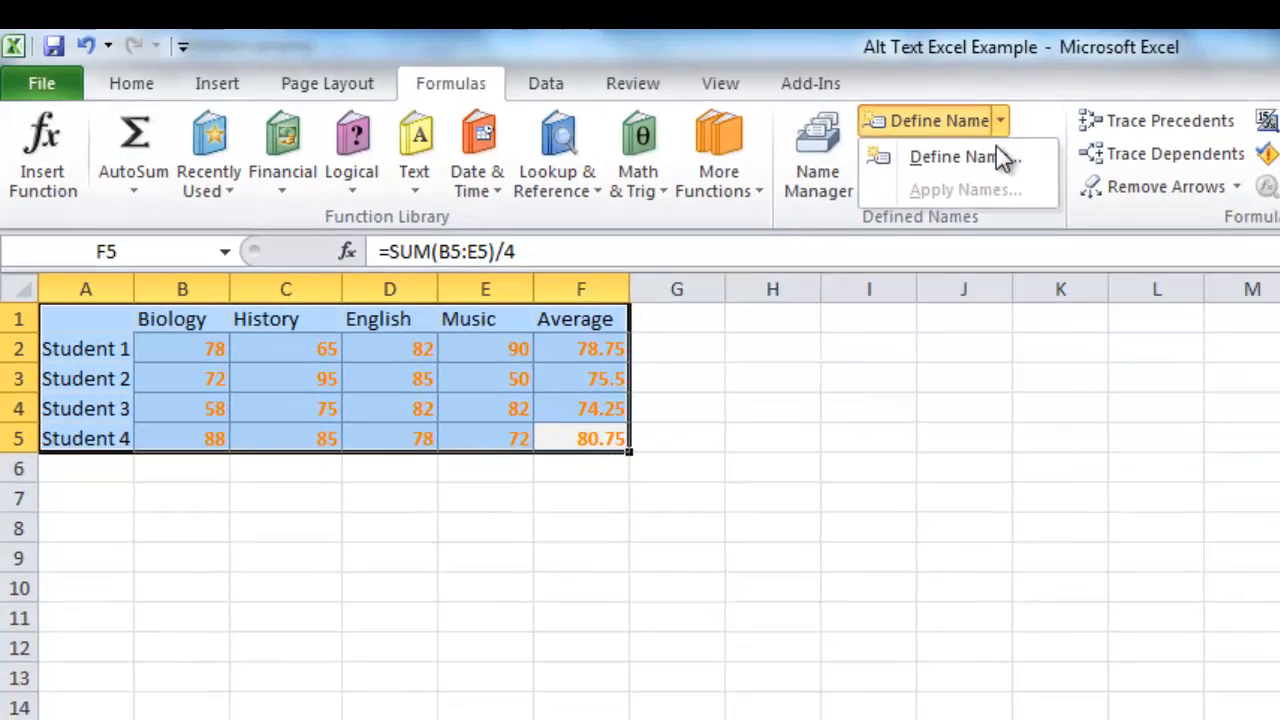
left_click(952, 156)
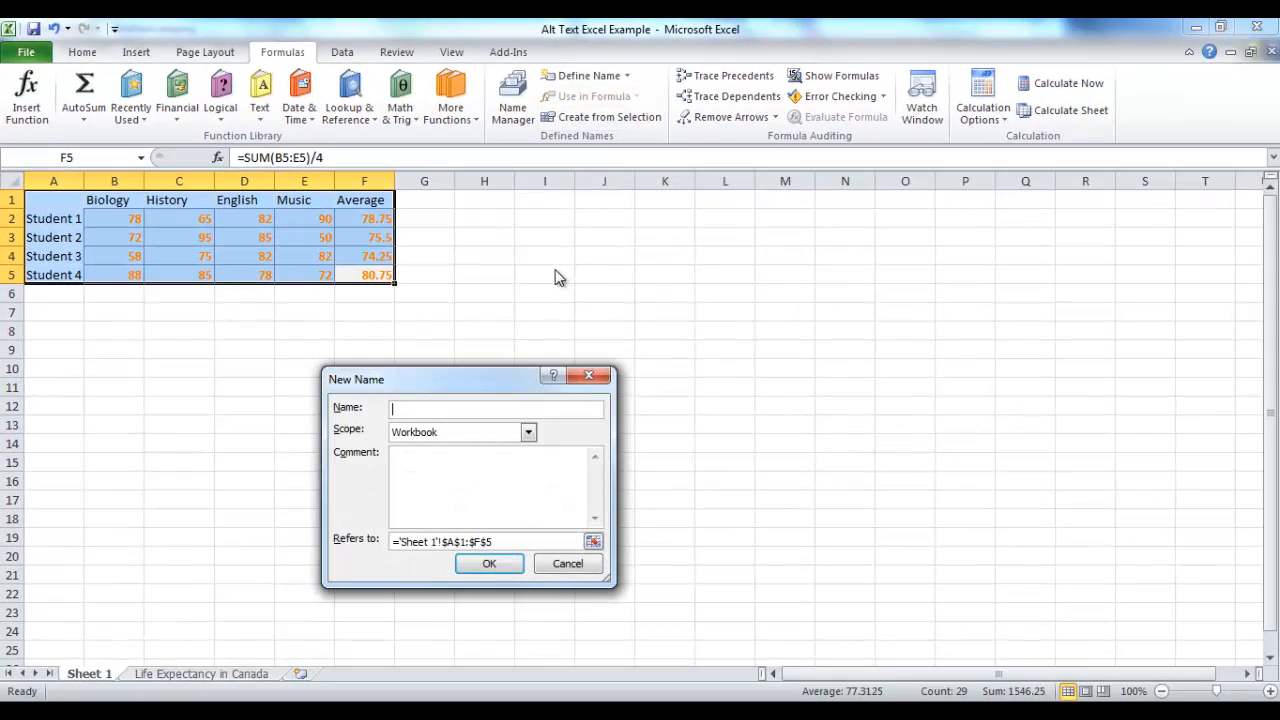
type("N")
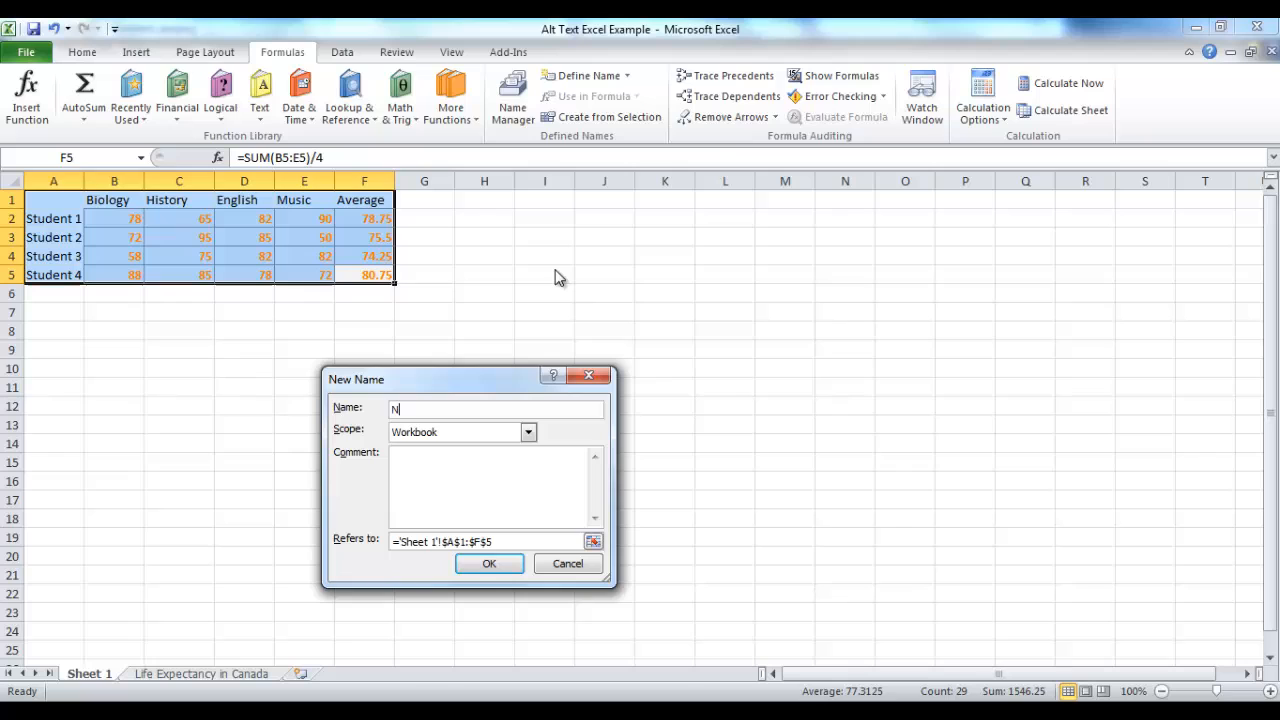
left_click(528, 432)
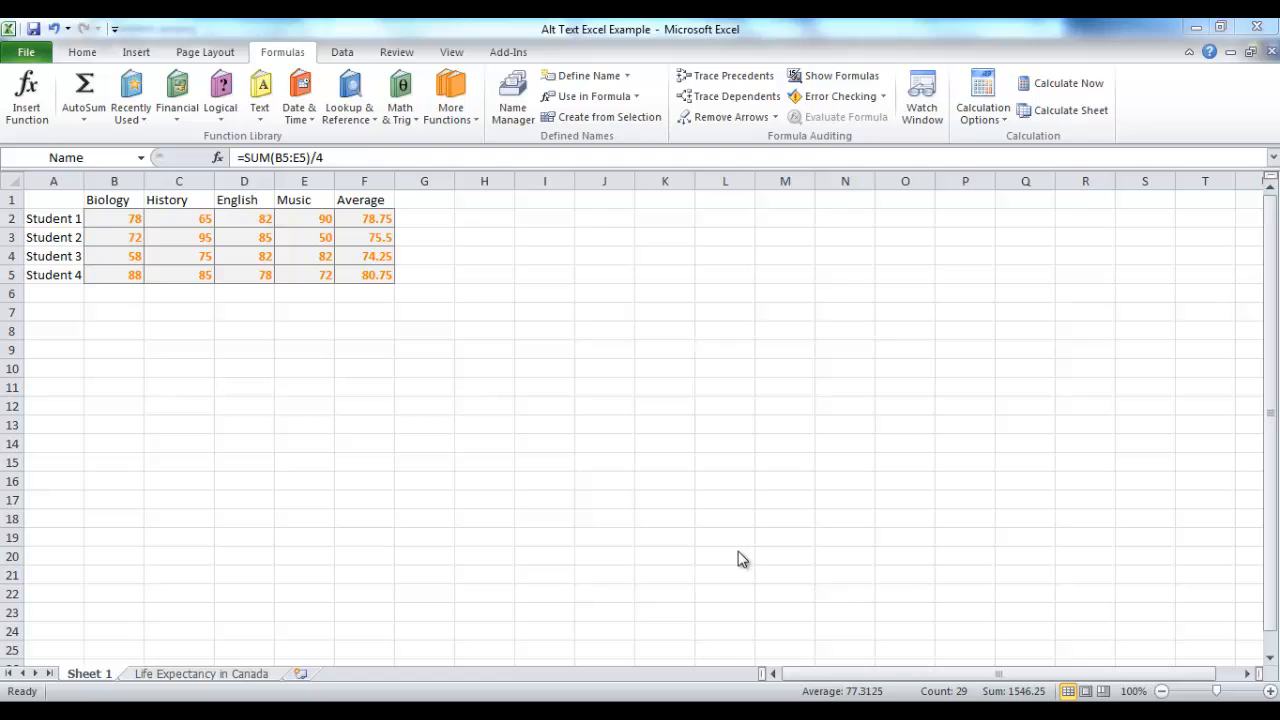
mouse_move(520, 542)
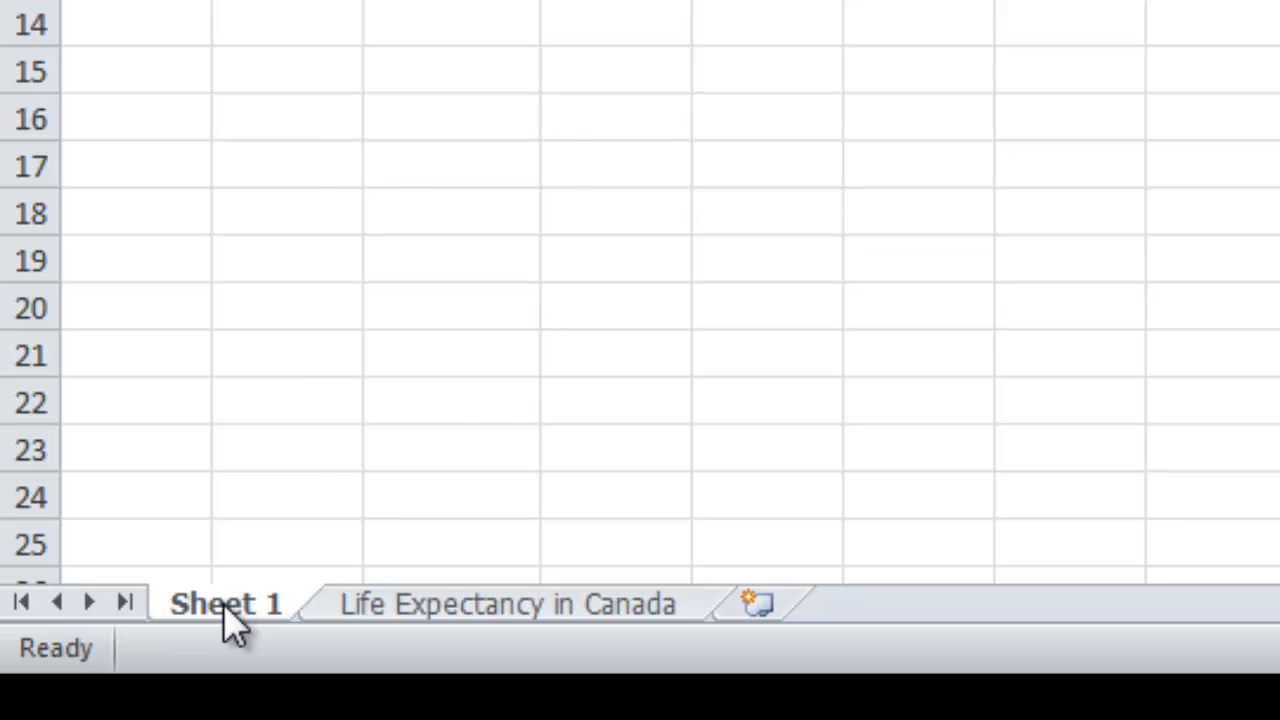
Rename the Sheet 1 tab to 'Grades of Student'
right_click(224, 604)
type("Grades of")
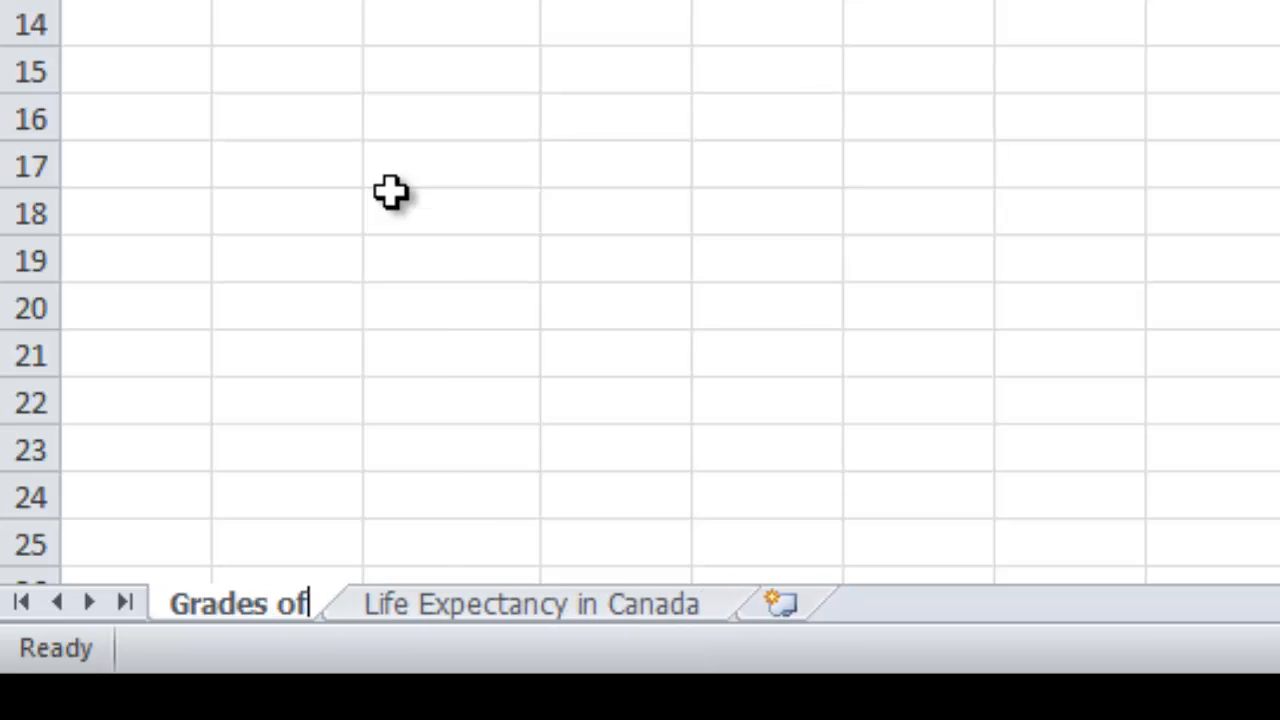
type("Student")
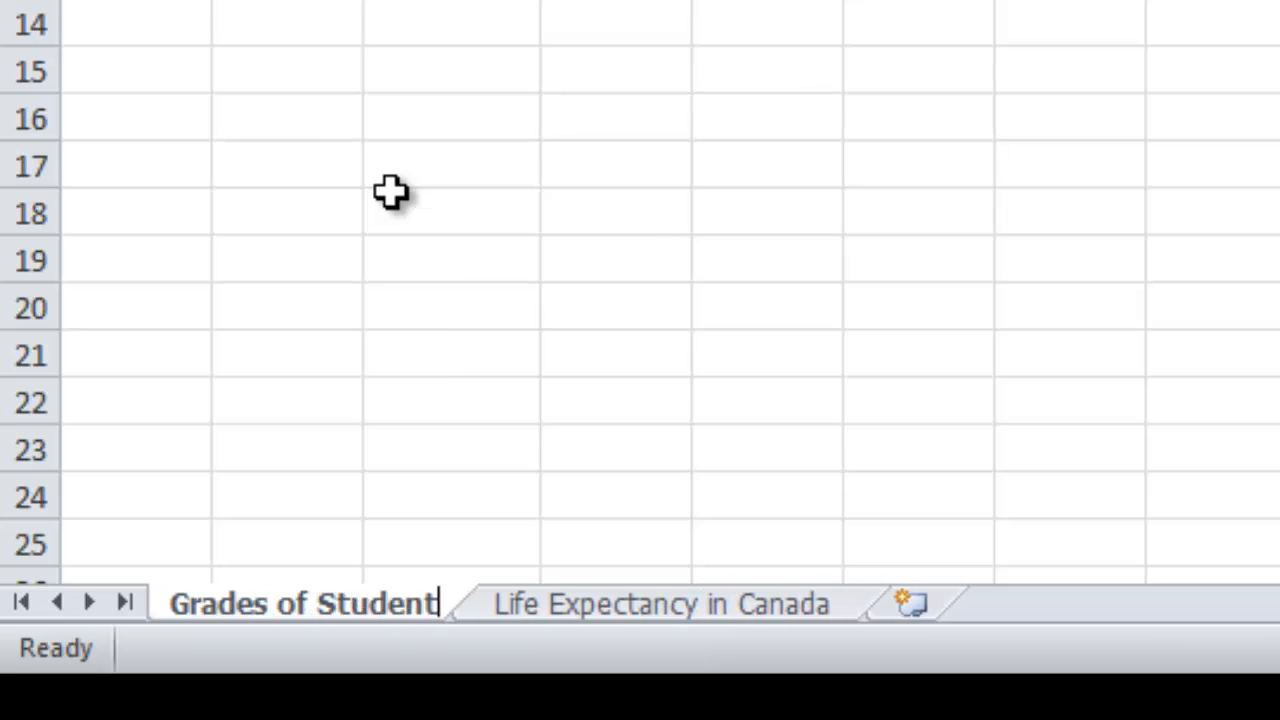
left_click(660, 604)
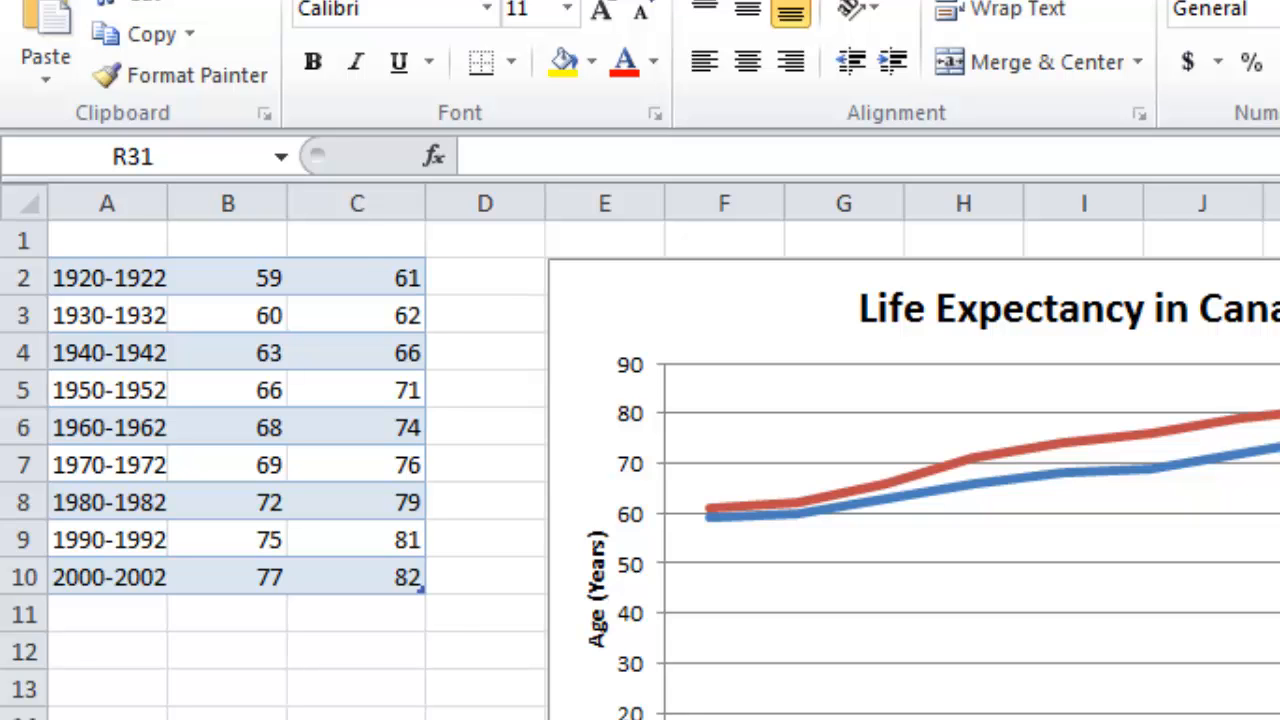
Pick a cell inside the Life Expectancy in Canada data table
left_click(352, 392)
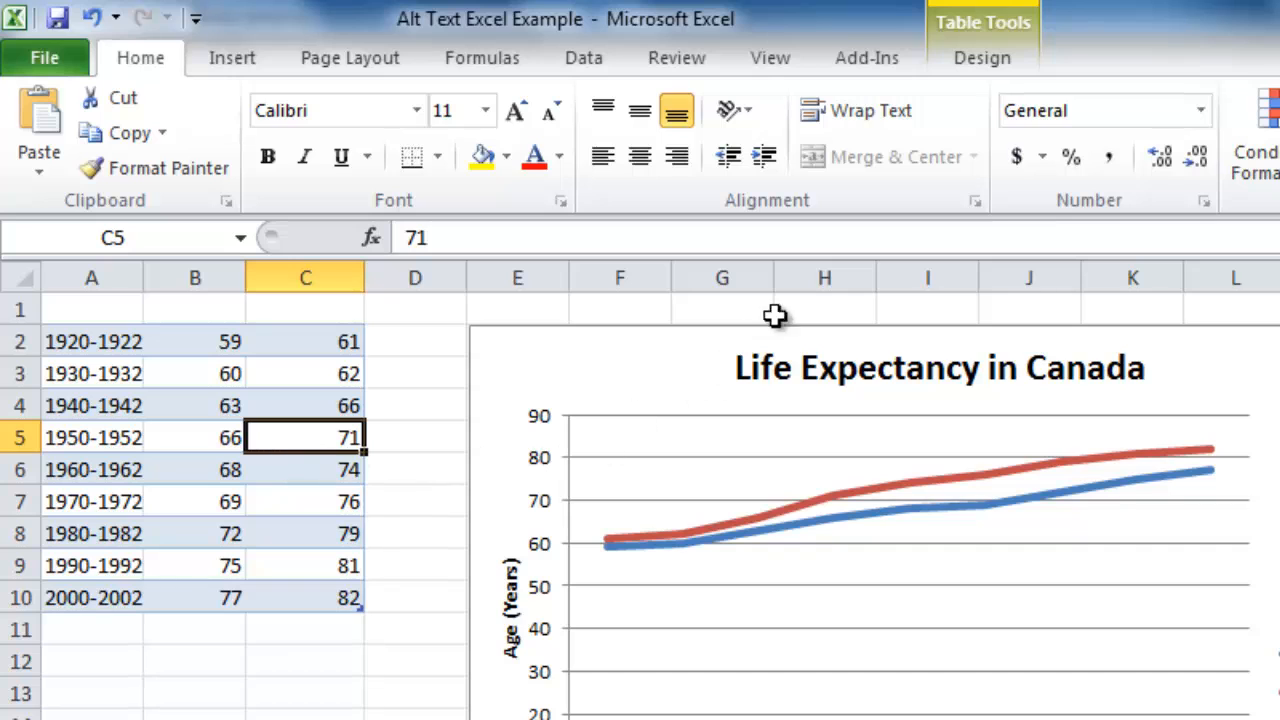
Turn on Header Row in Table Design so Column1 and Column2 headers appear
left_click(982, 56)
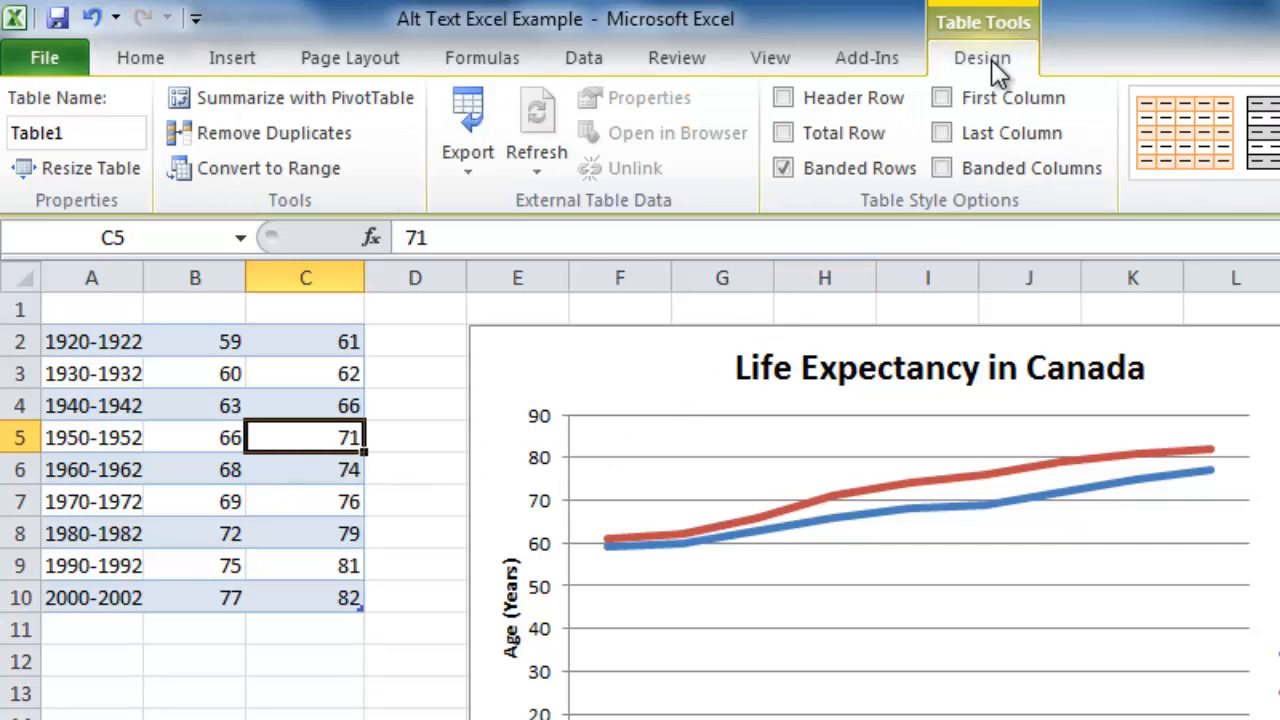
mouse_move(1008, 212)
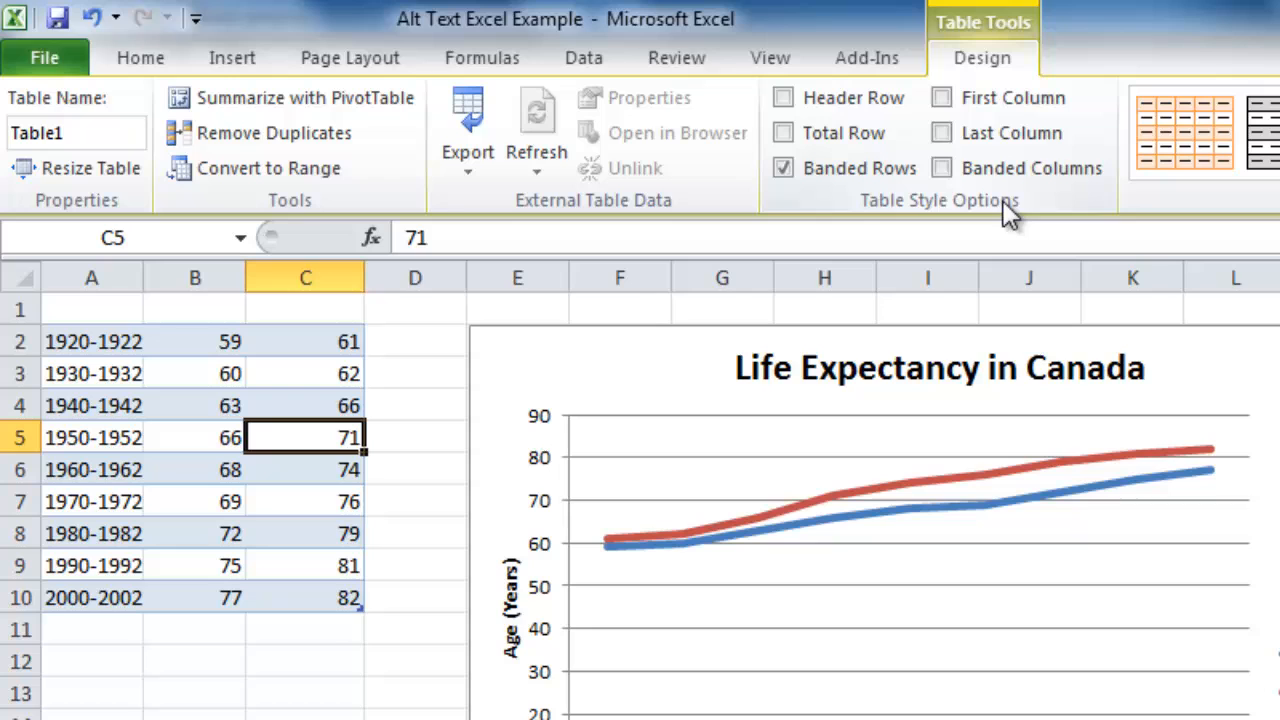
left_click(784, 96)
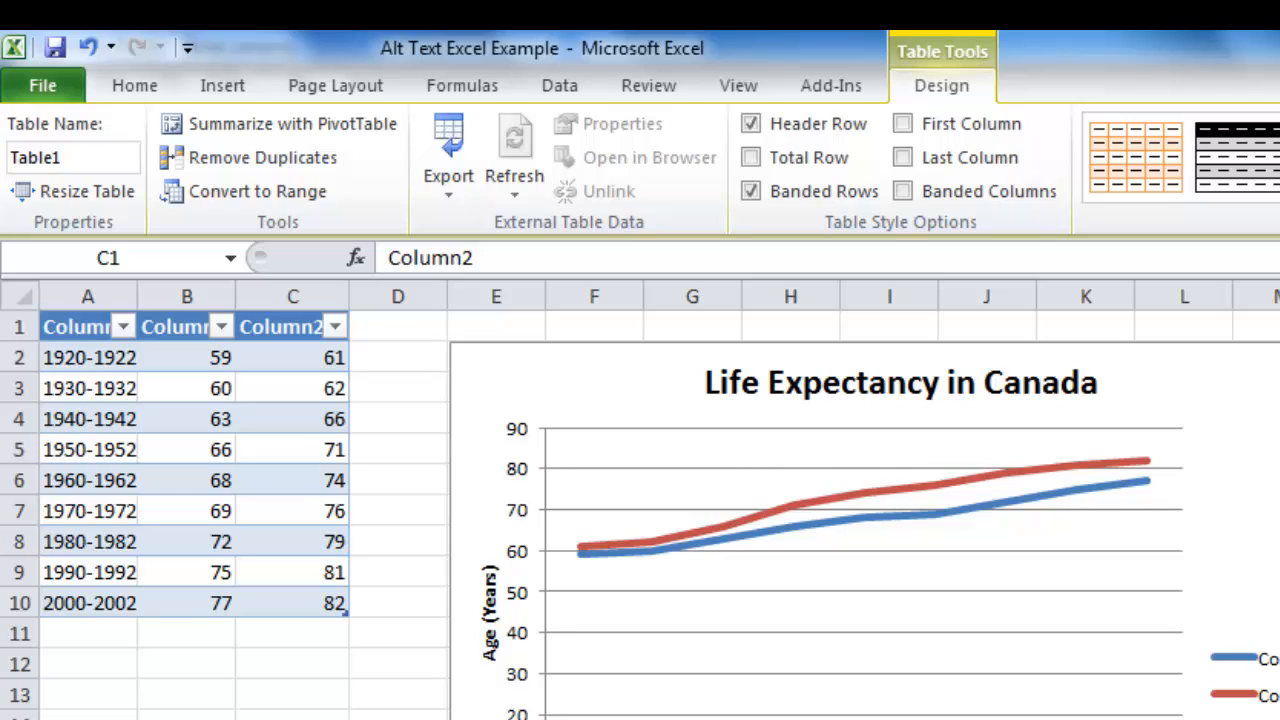
left_click(292, 326)
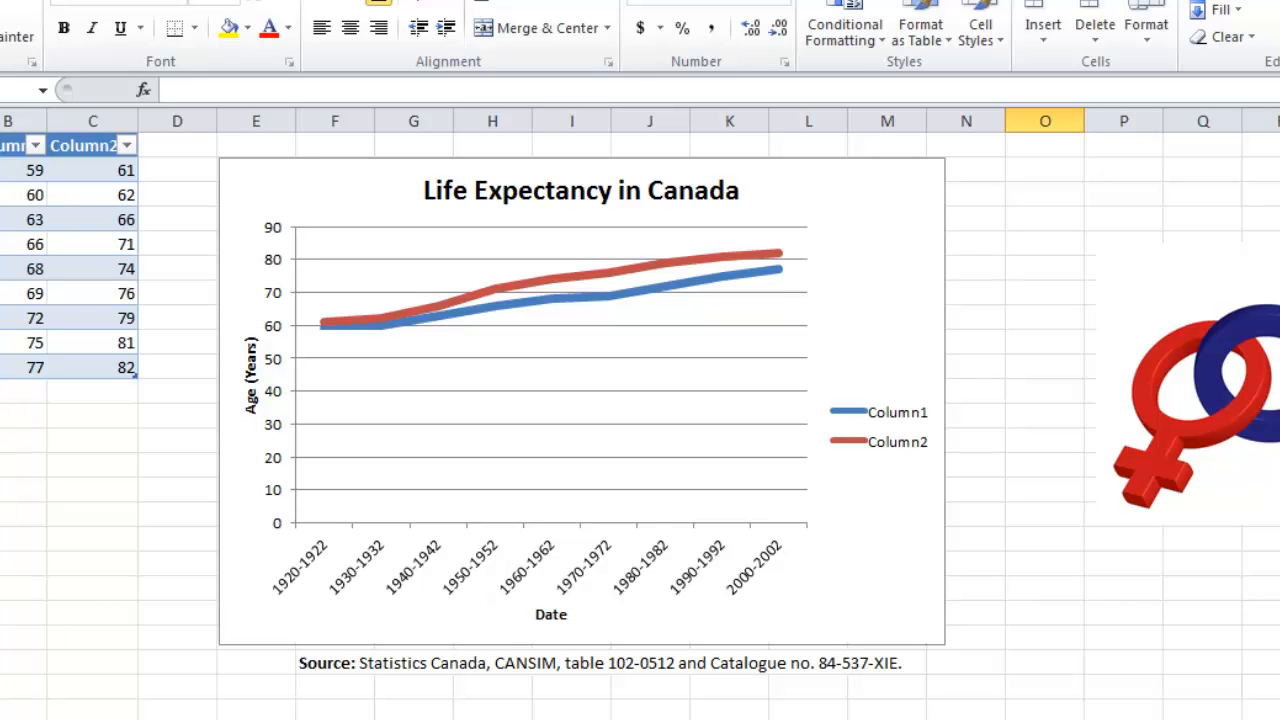
Select the chart and browse its Chart Title and Axis Titles layout choices
left_click(876, 216)
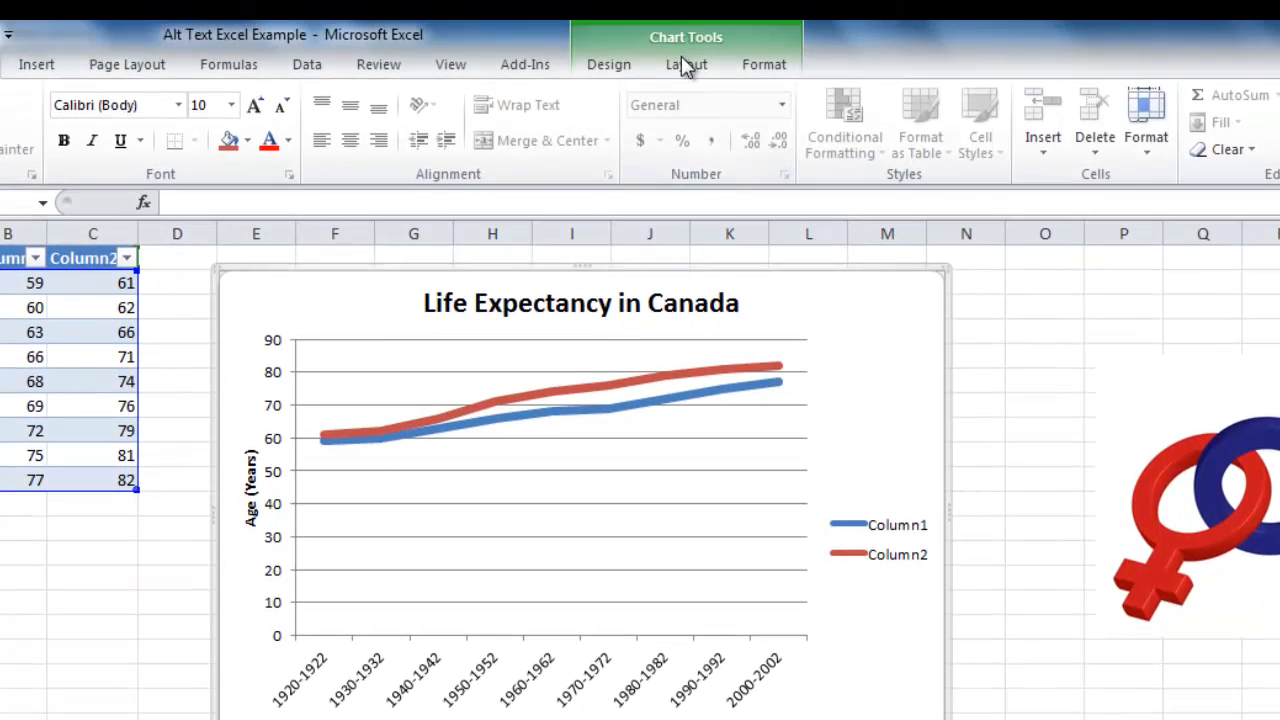
left_click(686, 64)
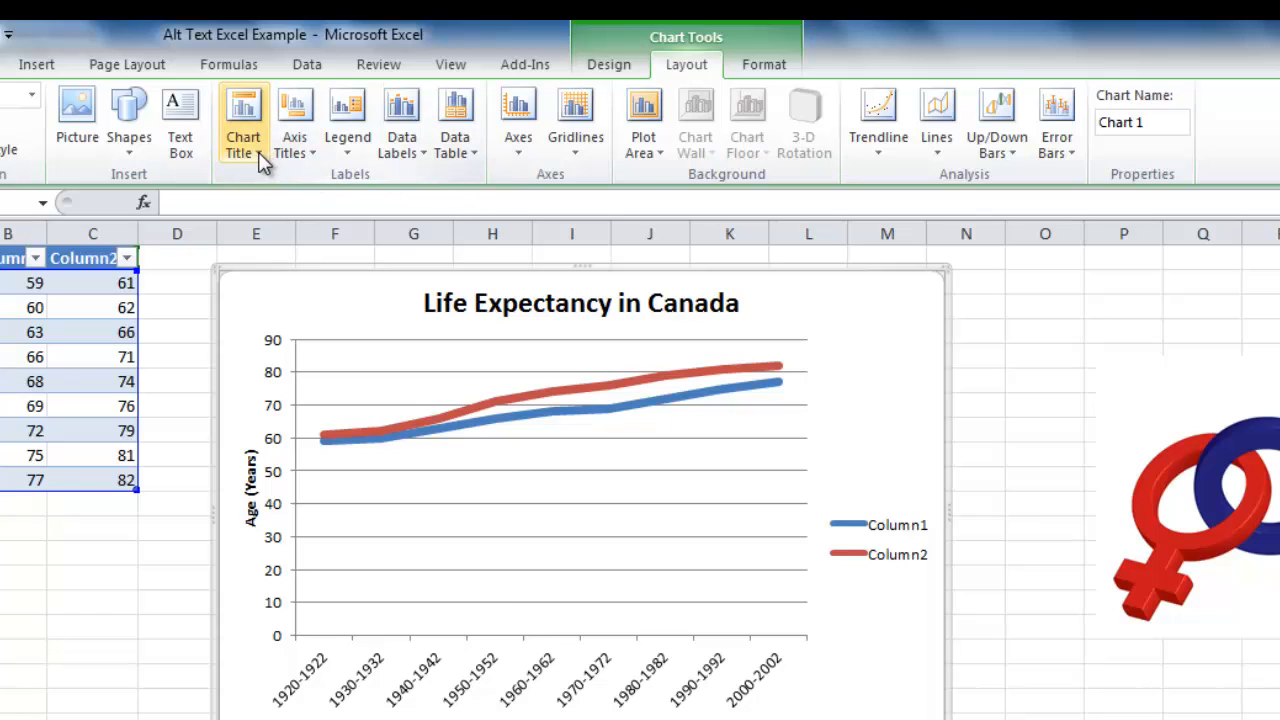
left_click(244, 120)
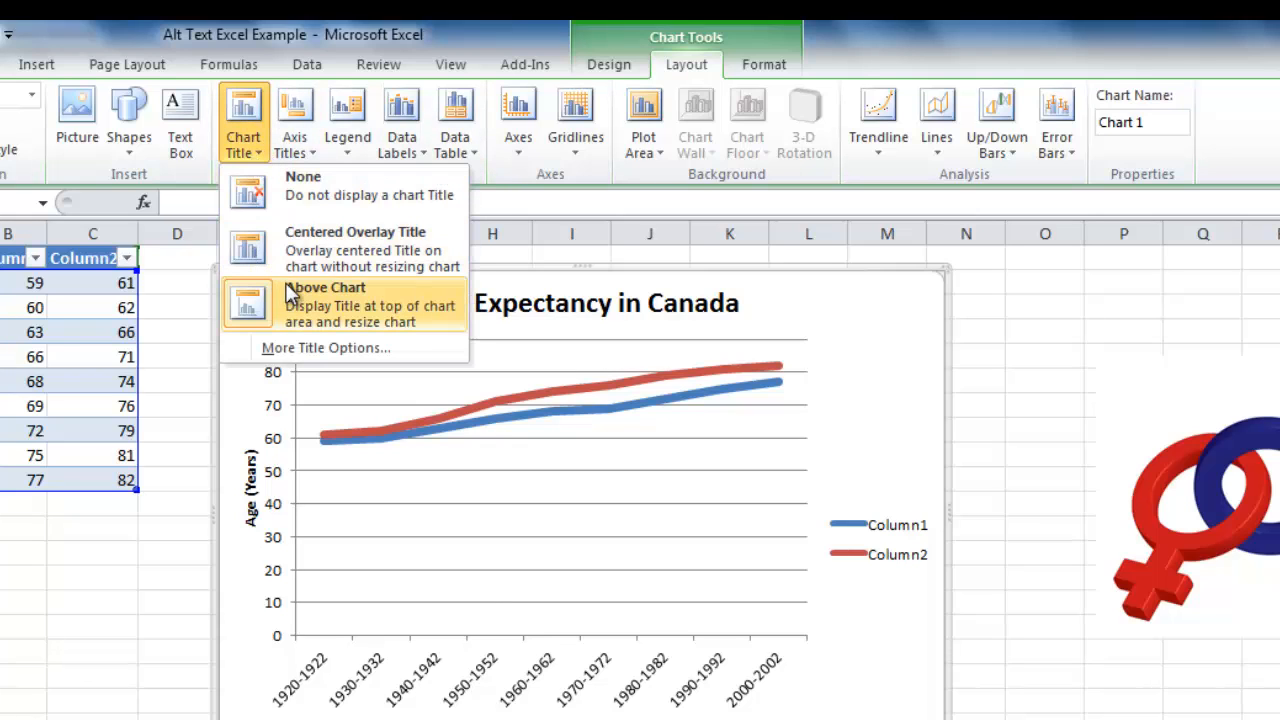
left_click(294, 122)
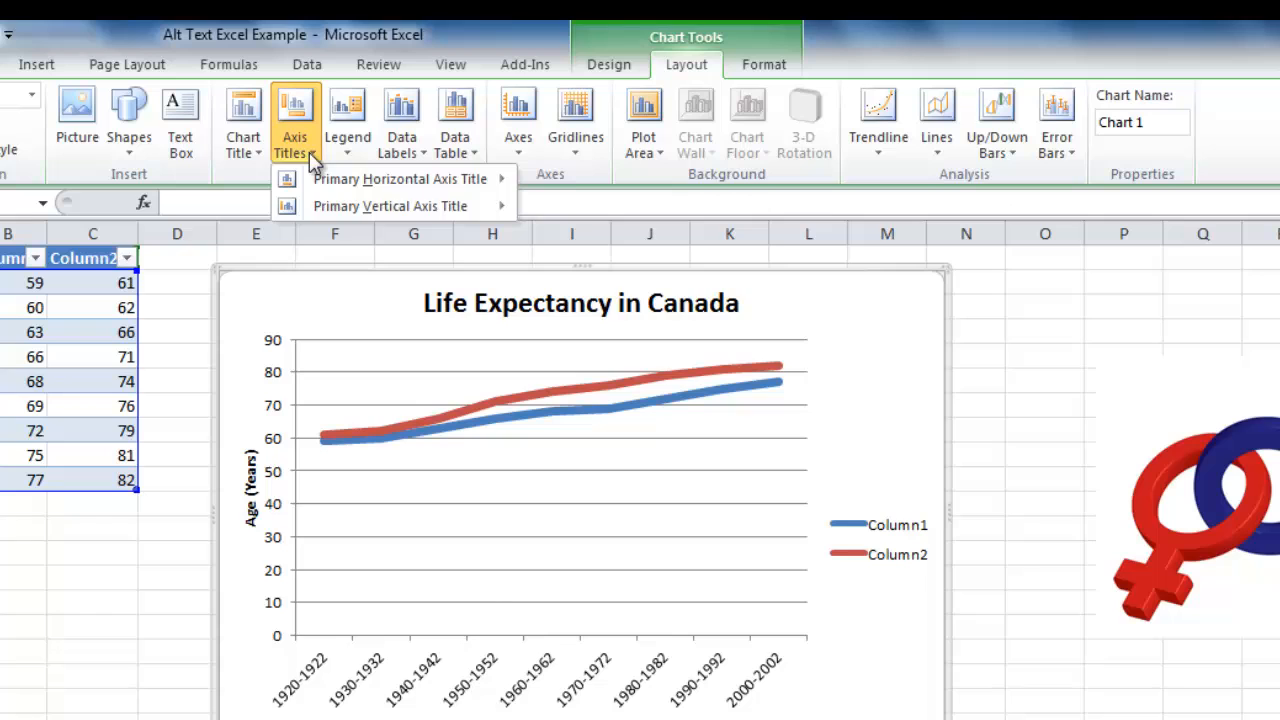
mouse_move(400, 178)
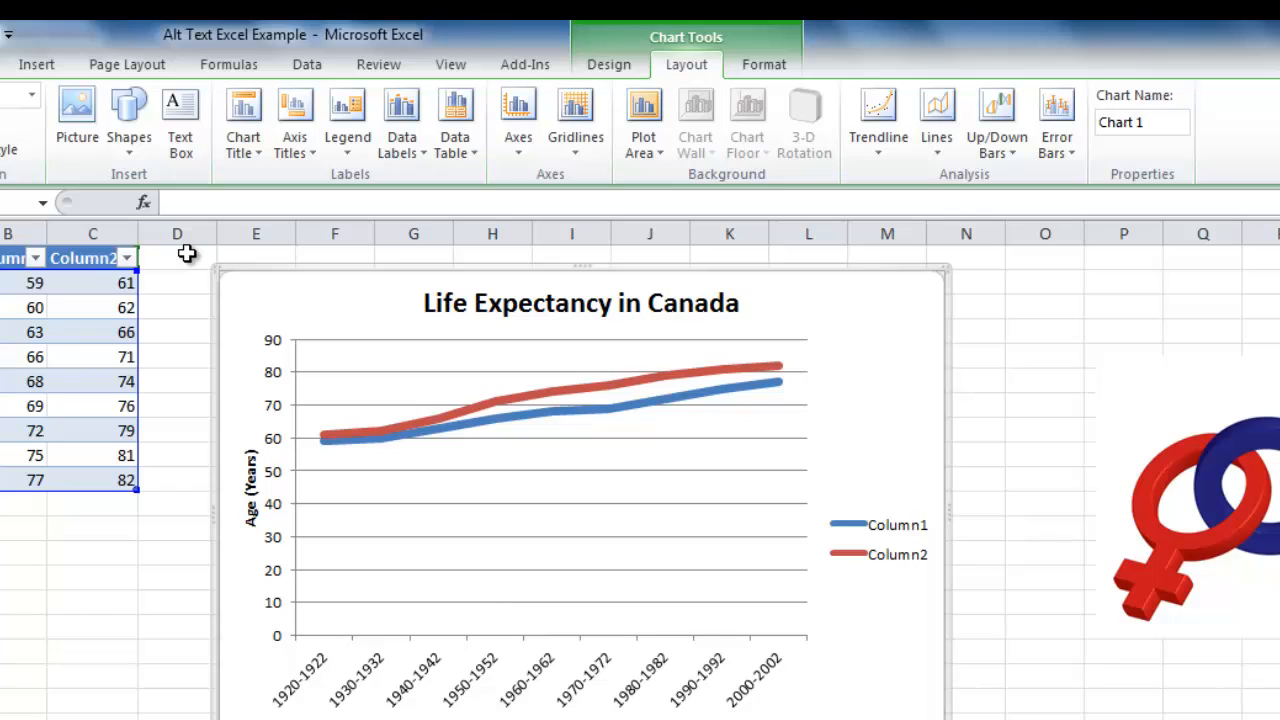
mouse_move(232, 310)
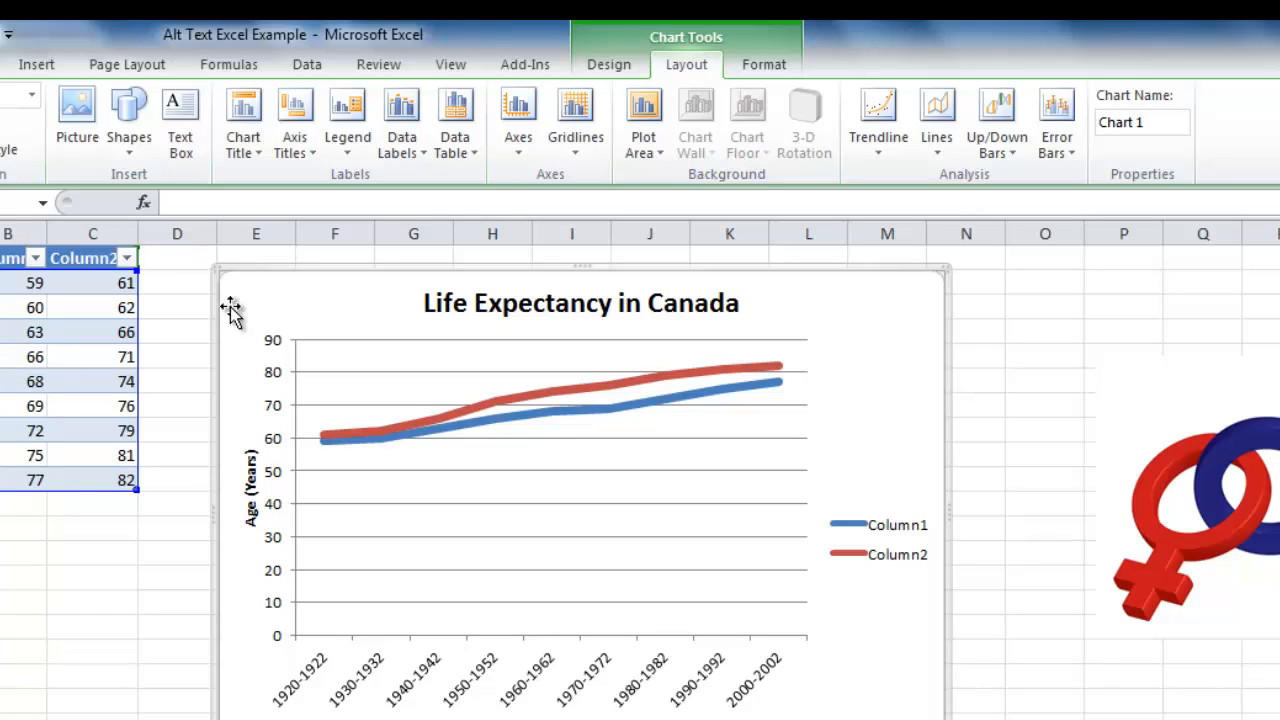
mouse_move(404, 444)
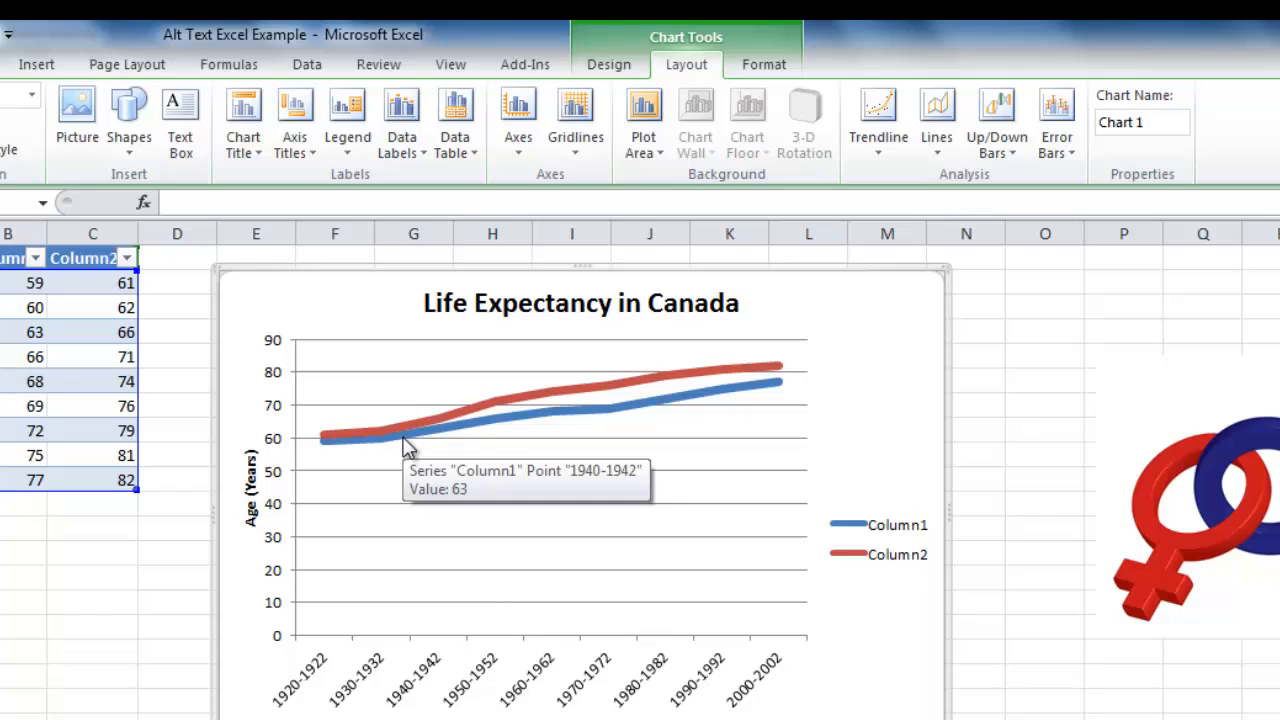
mouse_move(878, 414)
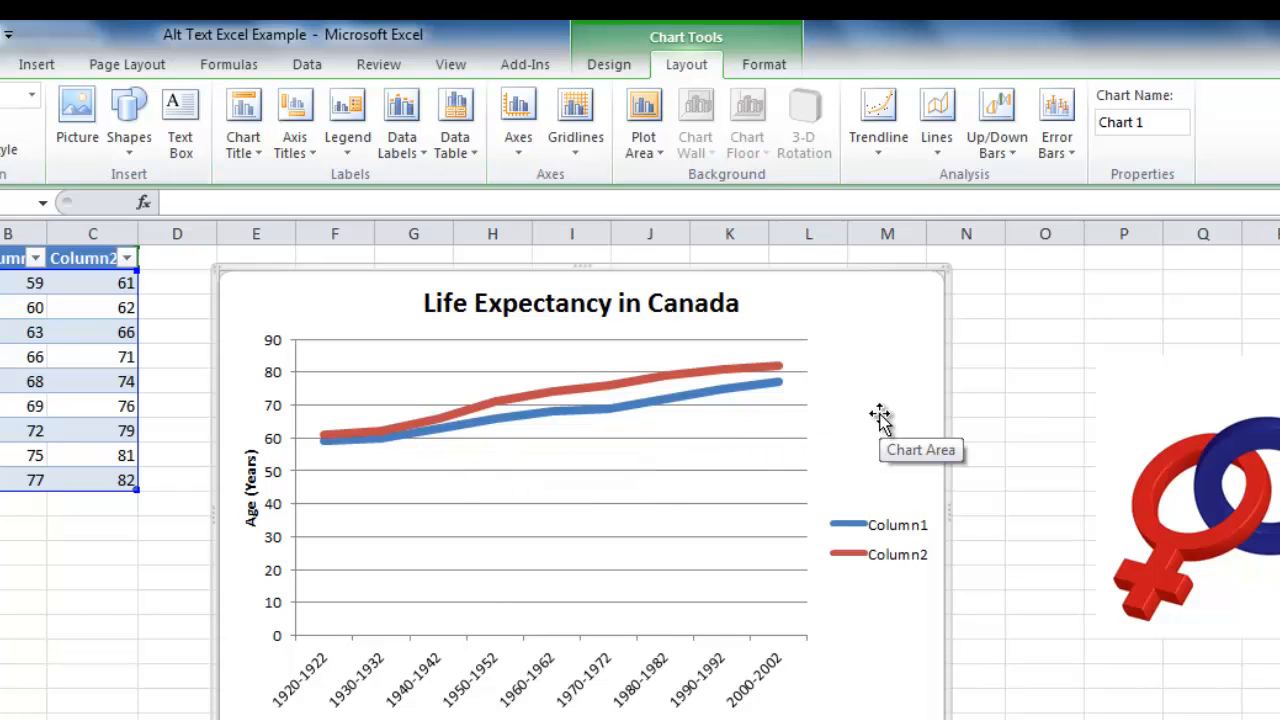
Select the red Column2 series and browse Shape Outline dash styles for it
left_click(716, 370)
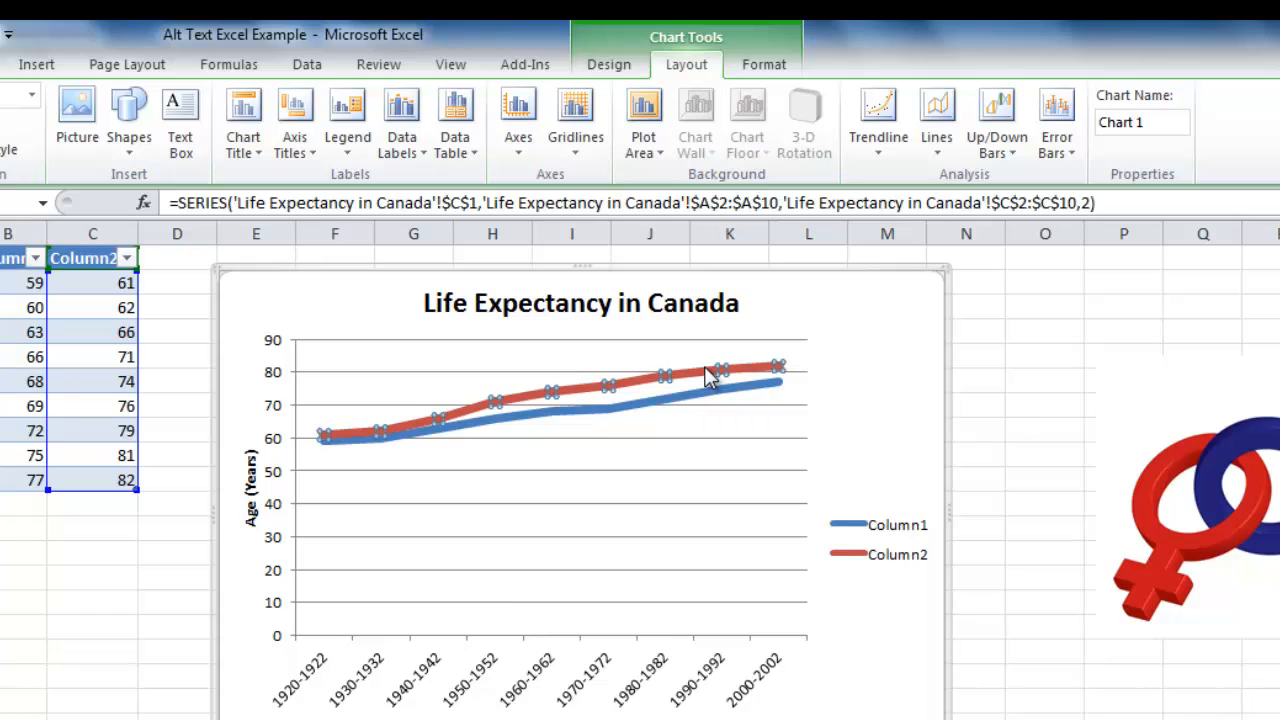
mouse_move(776, 96)
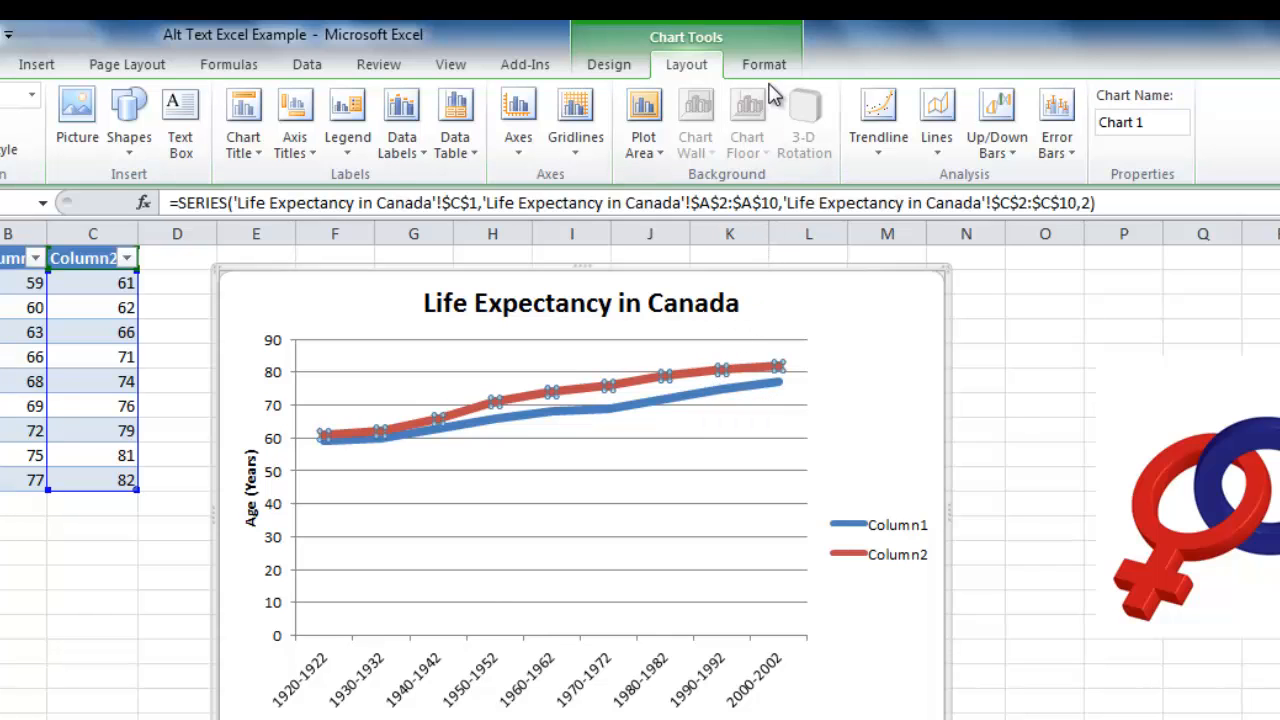
left_click(764, 64)
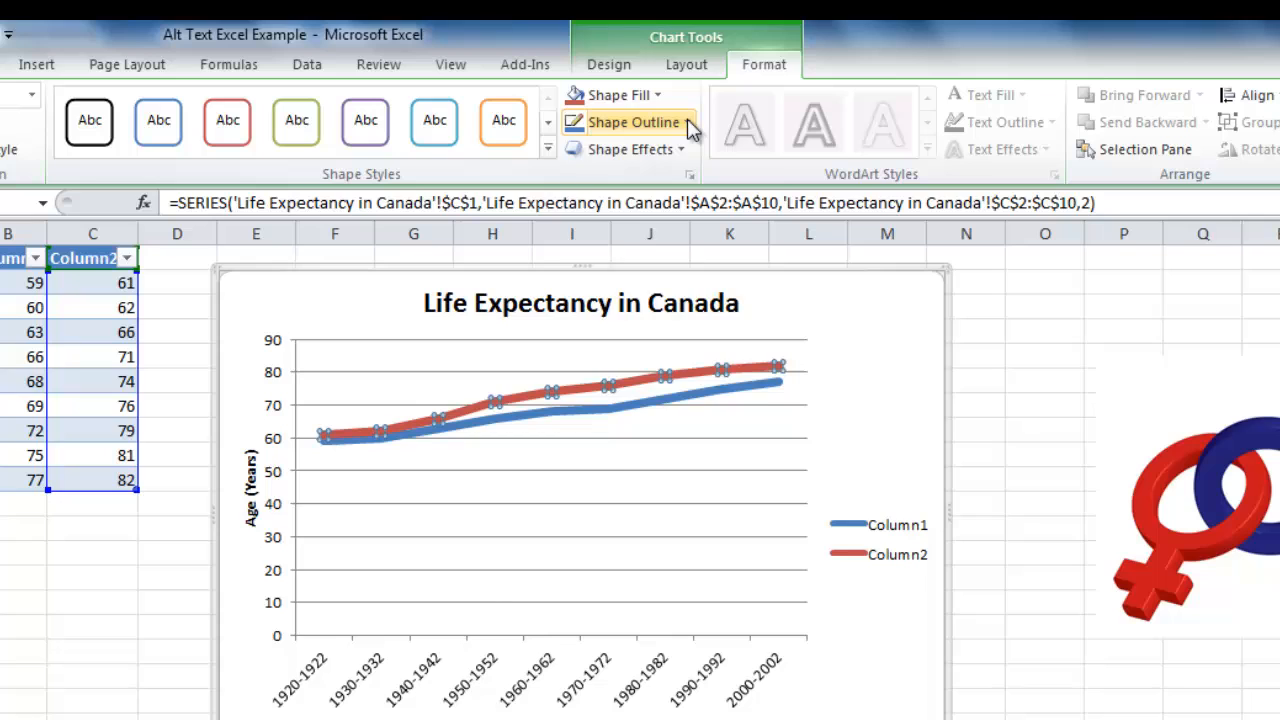
left_click(630, 122)
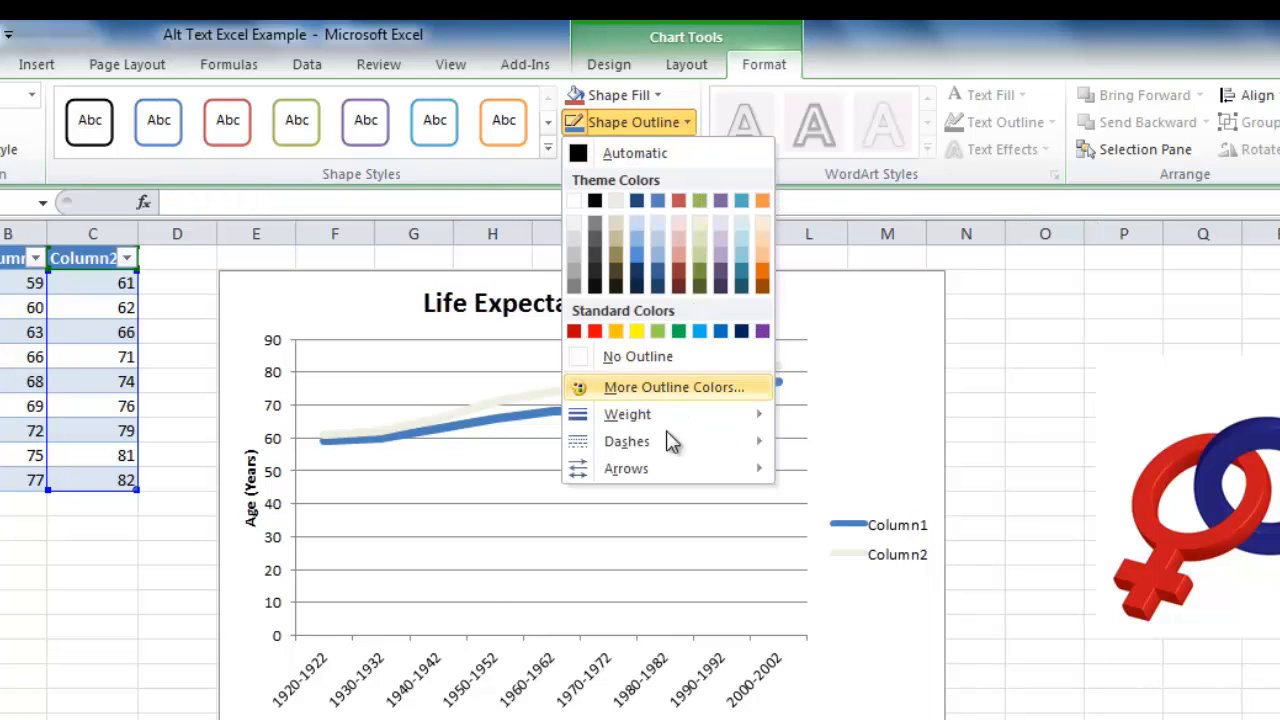
left_click(628, 442)
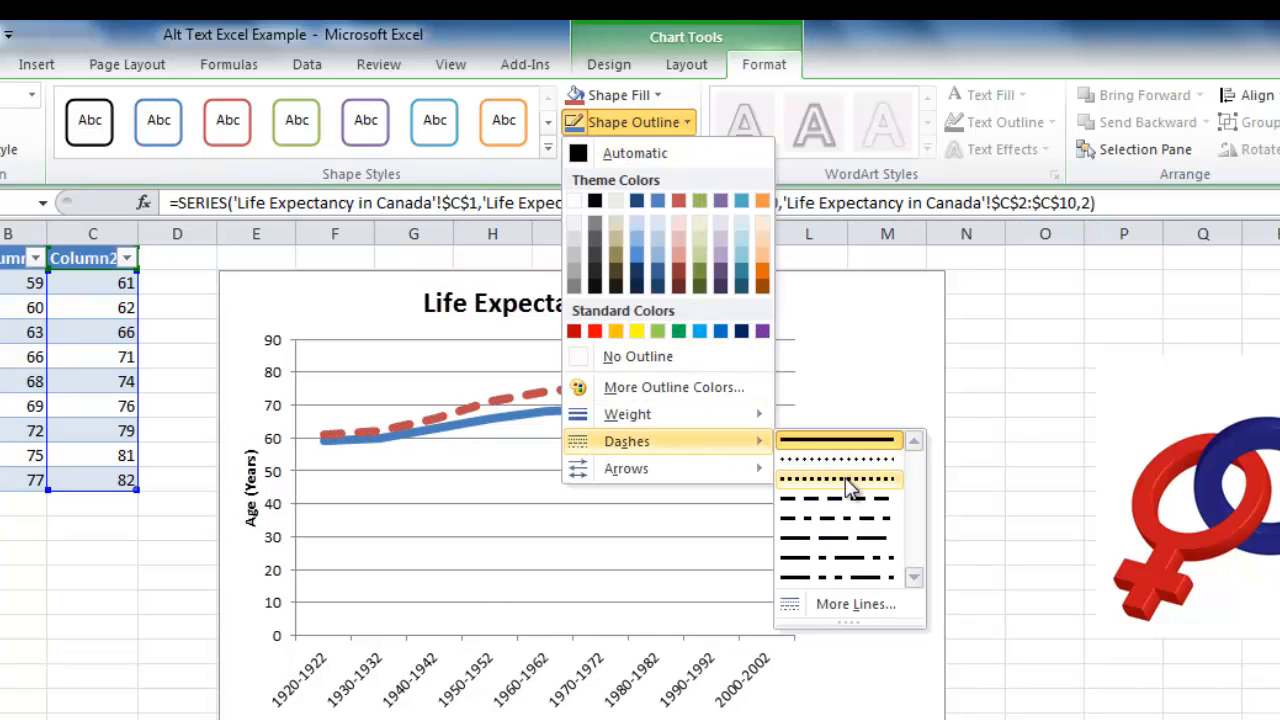